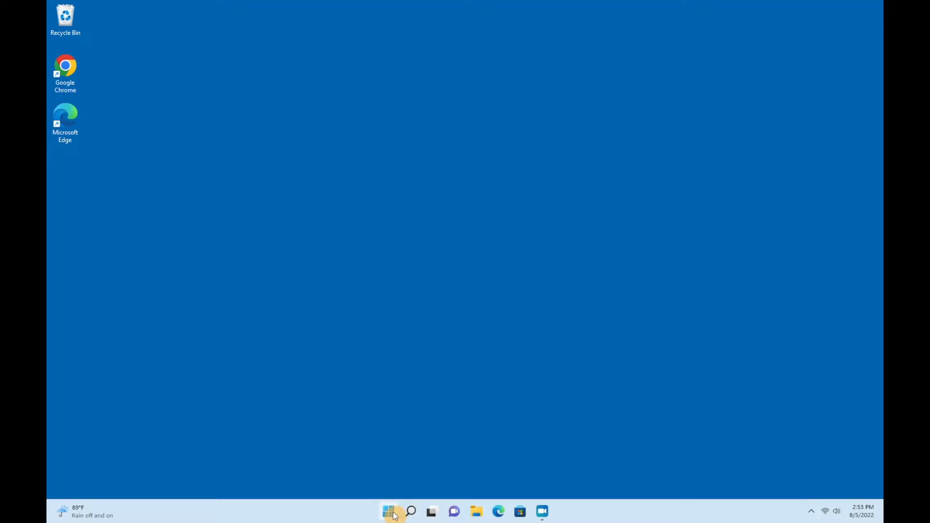
Search the Start menu for 'add or remove programs'.
{"action": "left_click", "coordinate": [387, 511]}
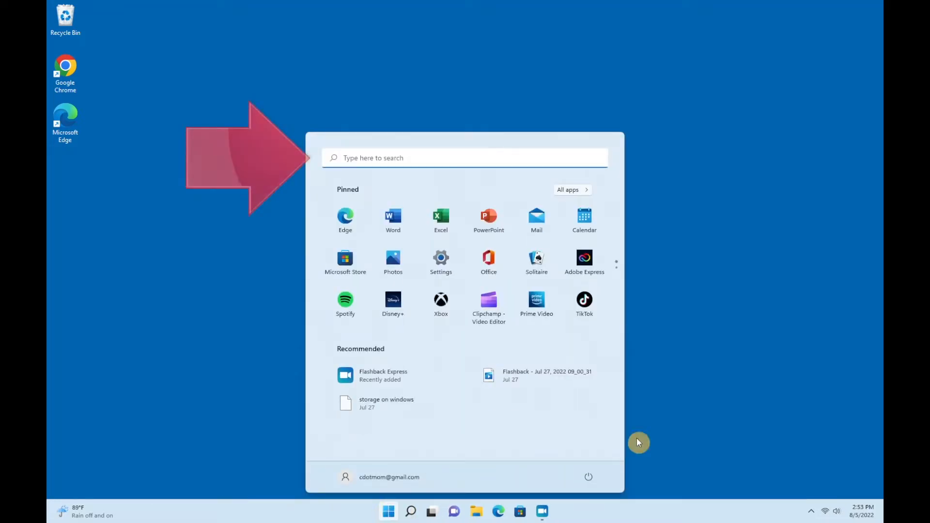
{"action": "mouse_move", "coordinate": [881, 271]}
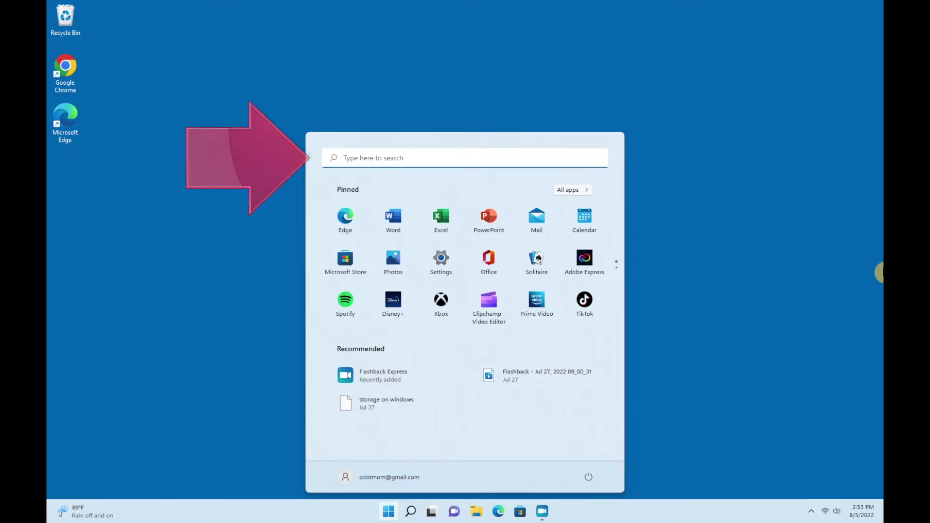
{"action": "type", "text": "add or remove programs"}
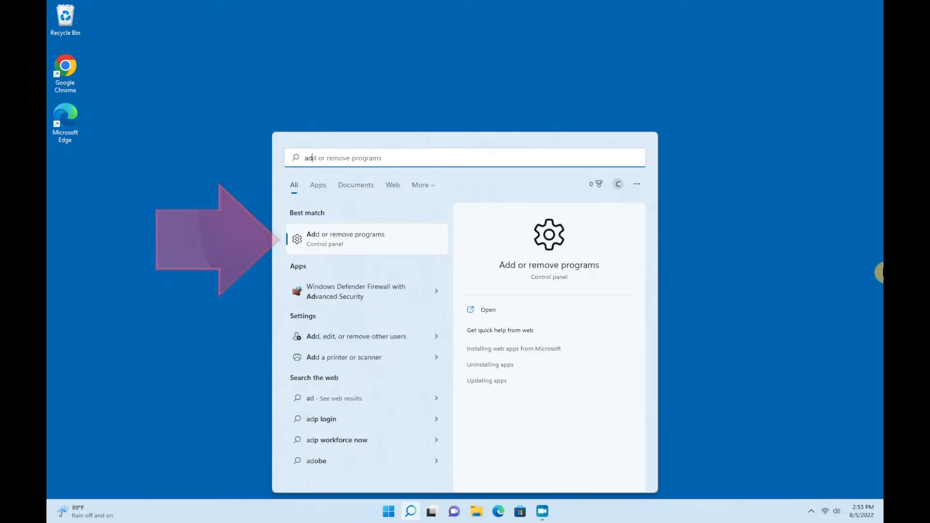
Open Apps & features from the best match and scroll through the 92 installed apps.
{"action": "left_click", "coordinate": [345, 238]}
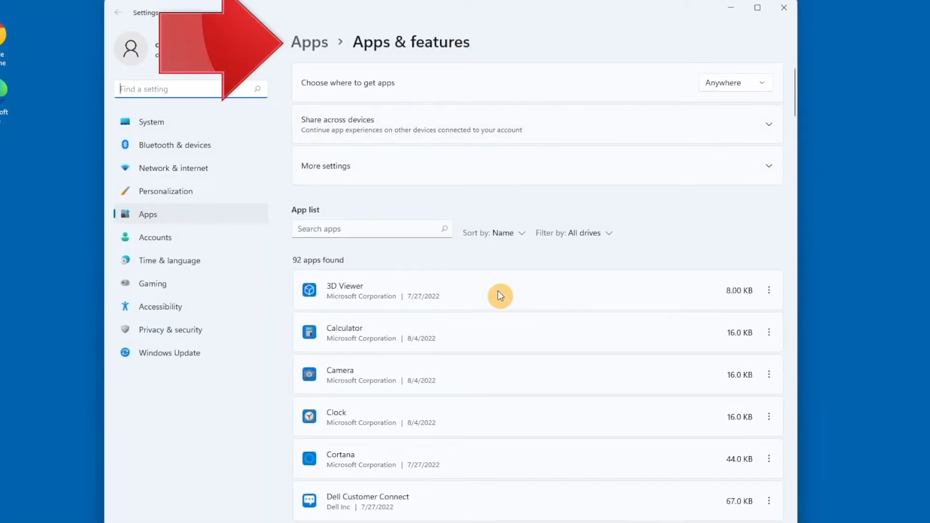
{"action": "scroll", "scroll_direction": "down", "scroll_amount": 3}
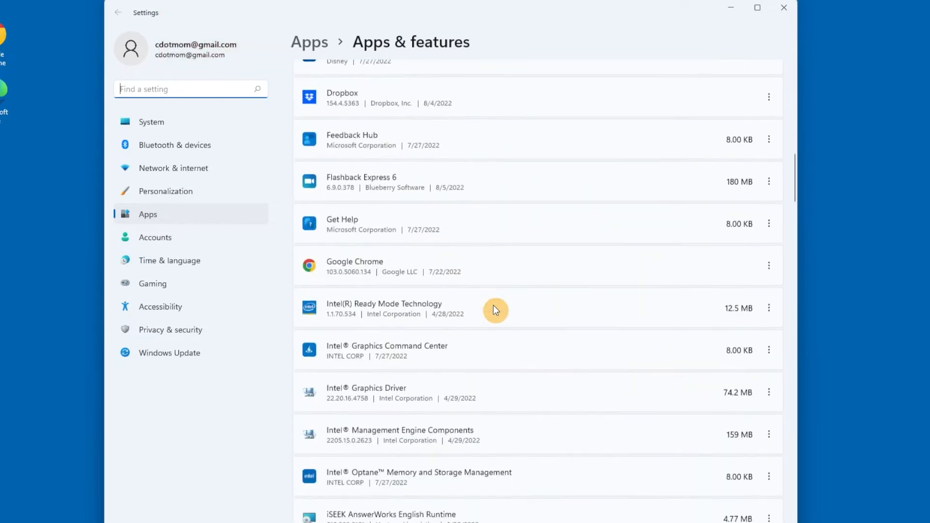
{"action": "scroll", "scroll_direction": "down", "scroll_amount": 3}
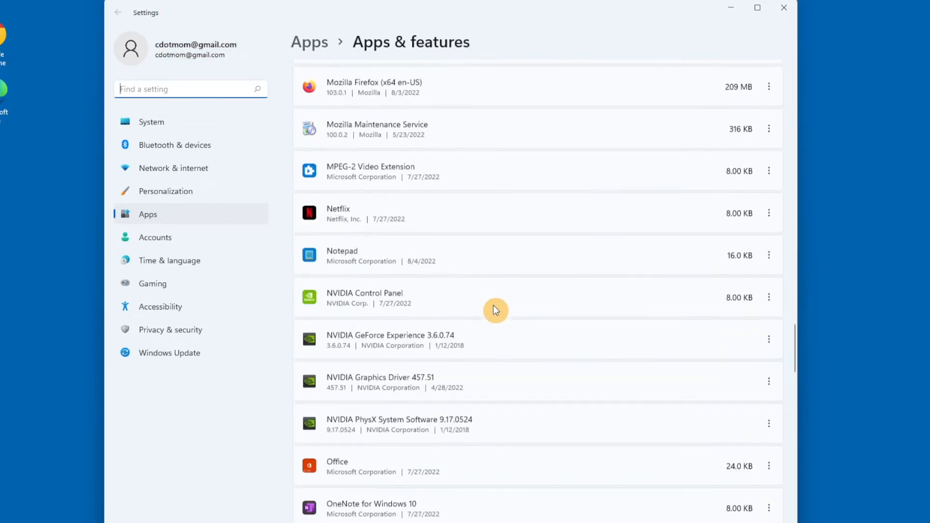
{"action": "scroll", "scroll_direction": "down", "scroll_amount": 3}
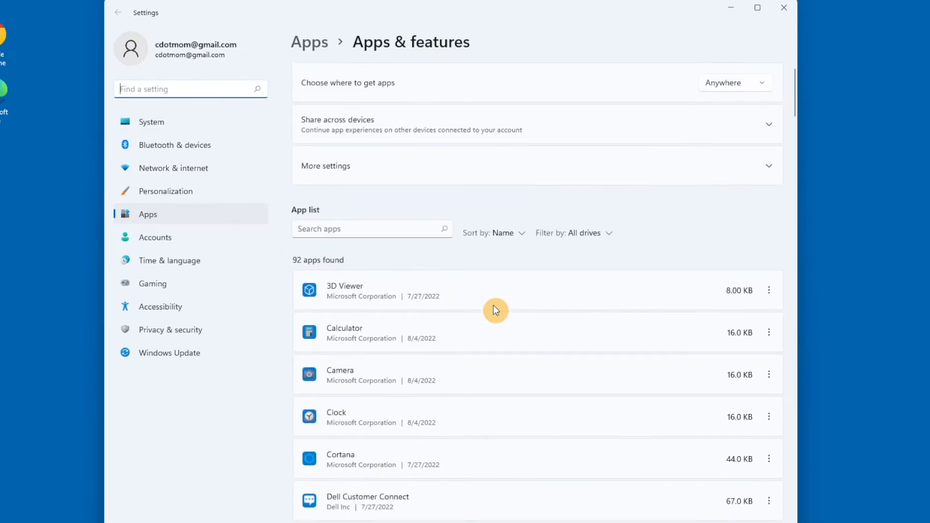
{"action": "left_click", "coordinate": [517, 232]}
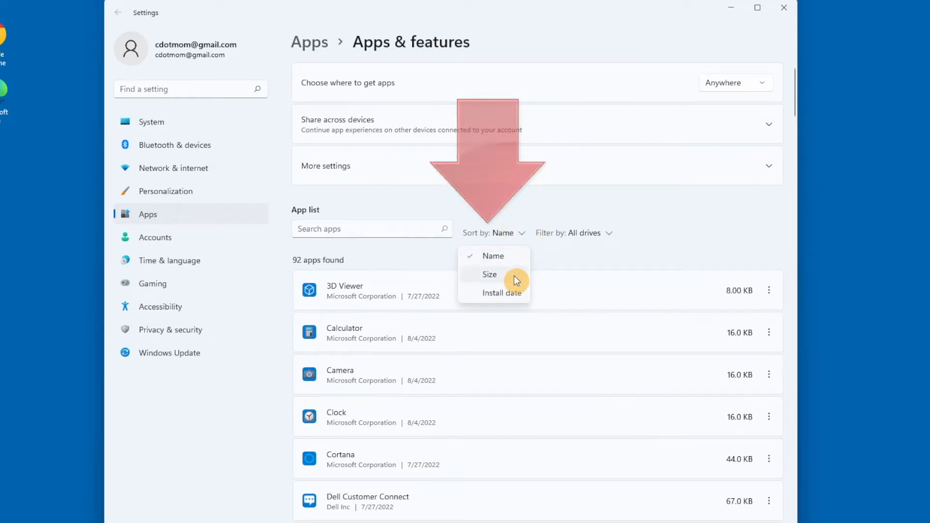
{"action": "left_click", "coordinate": [489, 274]}
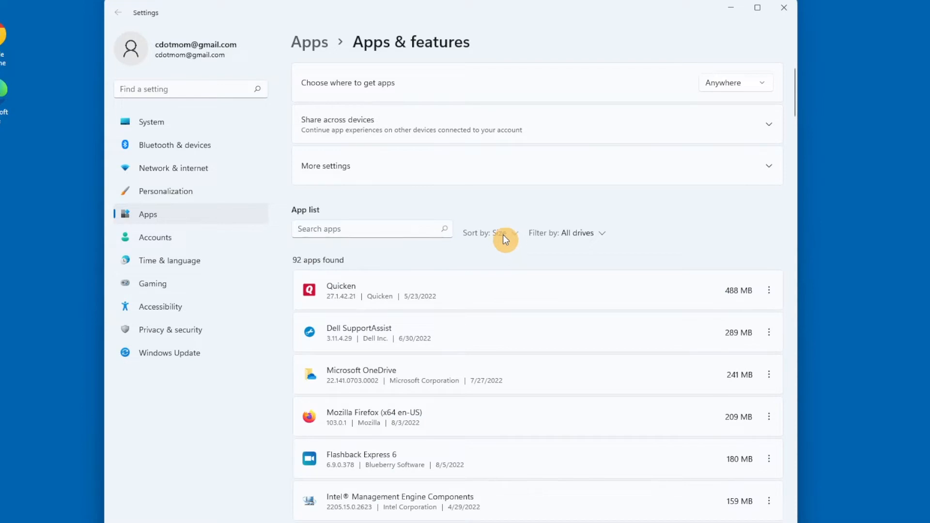
{"action": "left_click", "coordinate": [501, 233]}
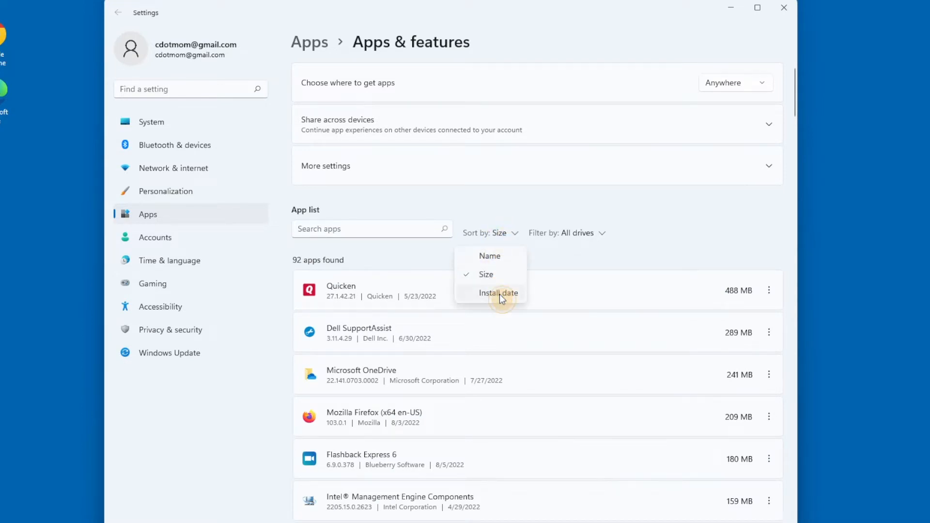
{"action": "left_click", "coordinate": [498, 293]}
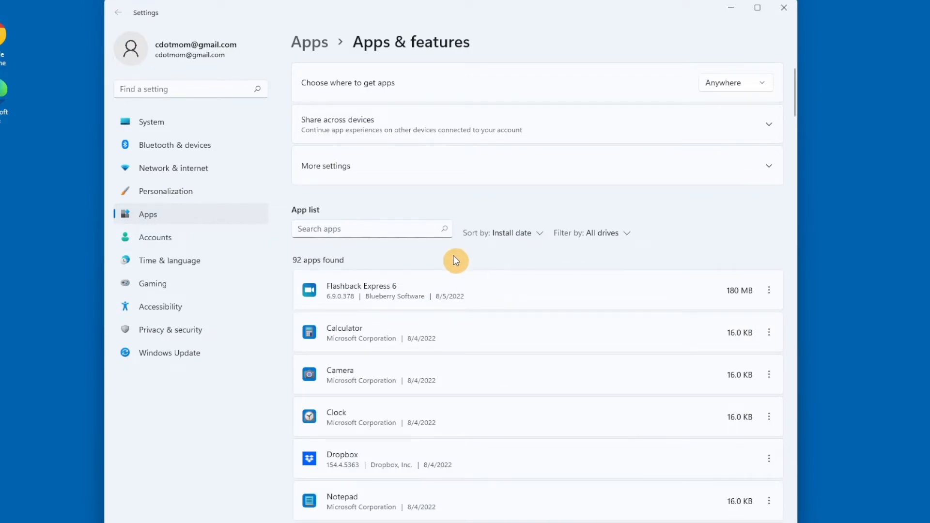
{"action": "left_click", "coordinate": [512, 233]}
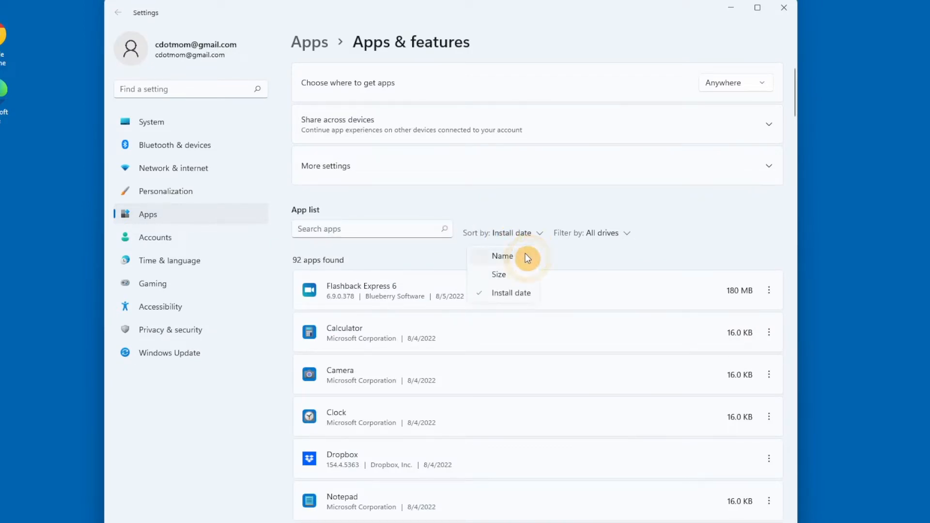
{"action": "left_click", "coordinate": [501, 256]}
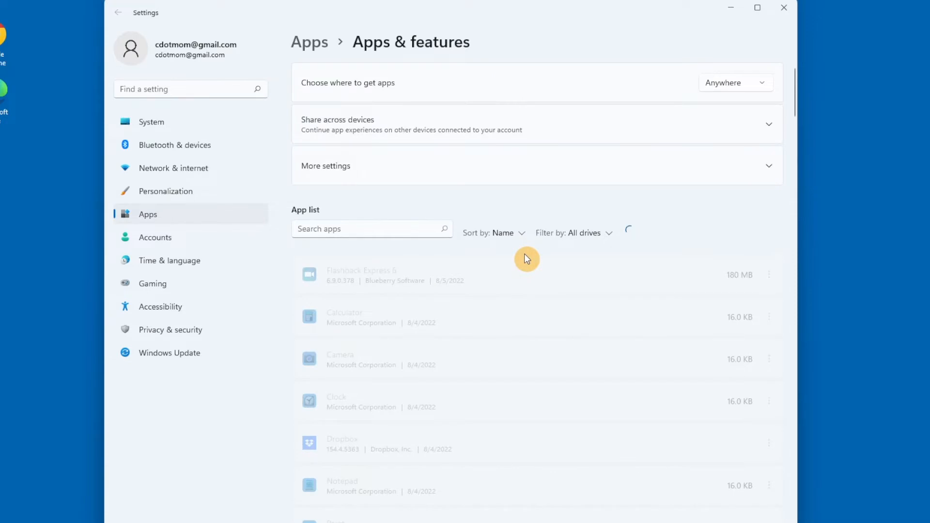
{"action": "left_click", "coordinate": [380, 230]}
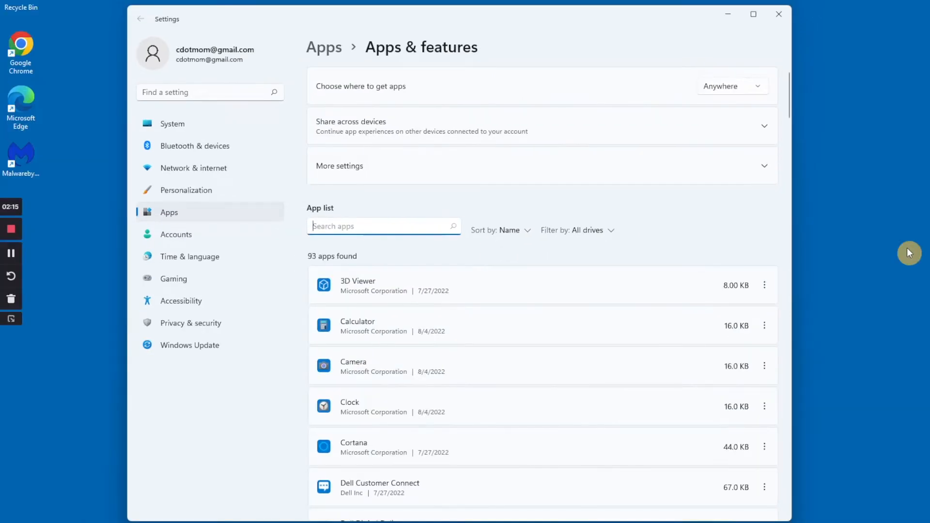
Filter the app list with 'mal' and choose Uninstall on Malwarebytes.
{"action": "type", "text": "mal"}
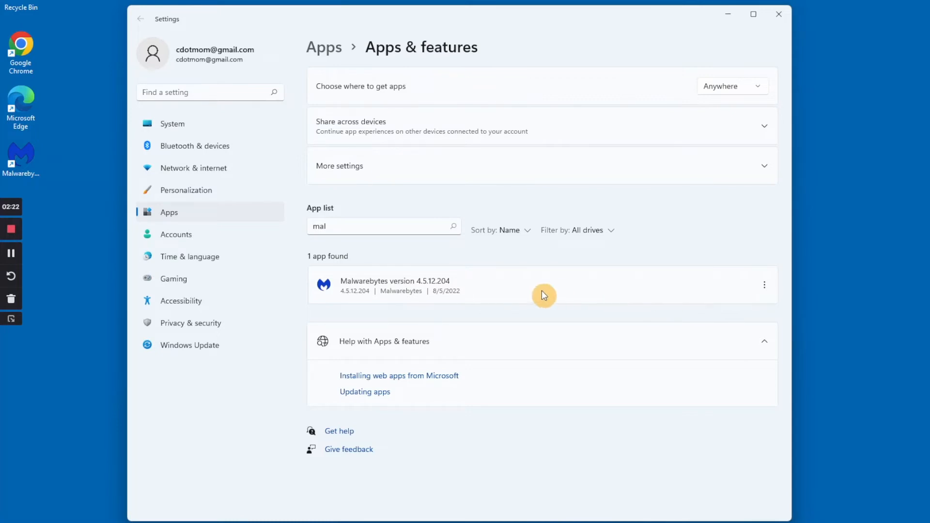
{"action": "left_click", "coordinate": [763, 286]}
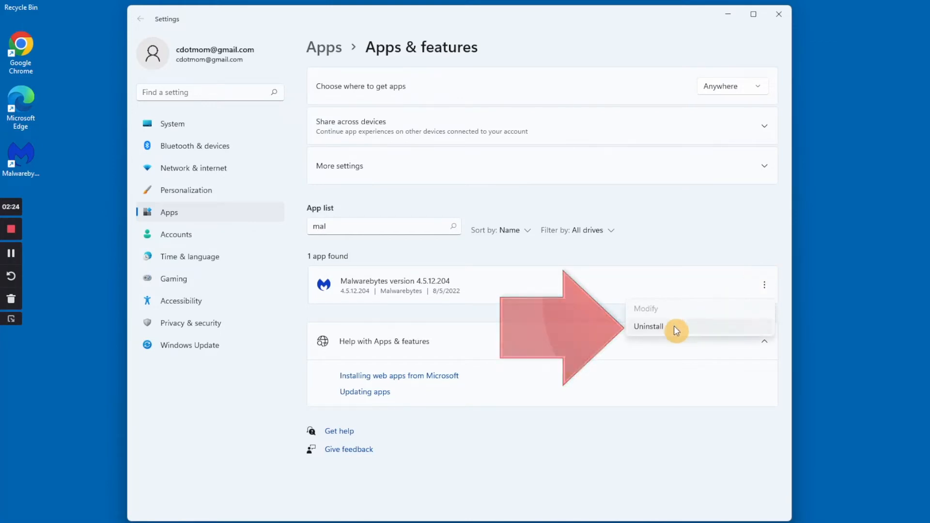
{"action": "left_click", "coordinate": [674, 326]}
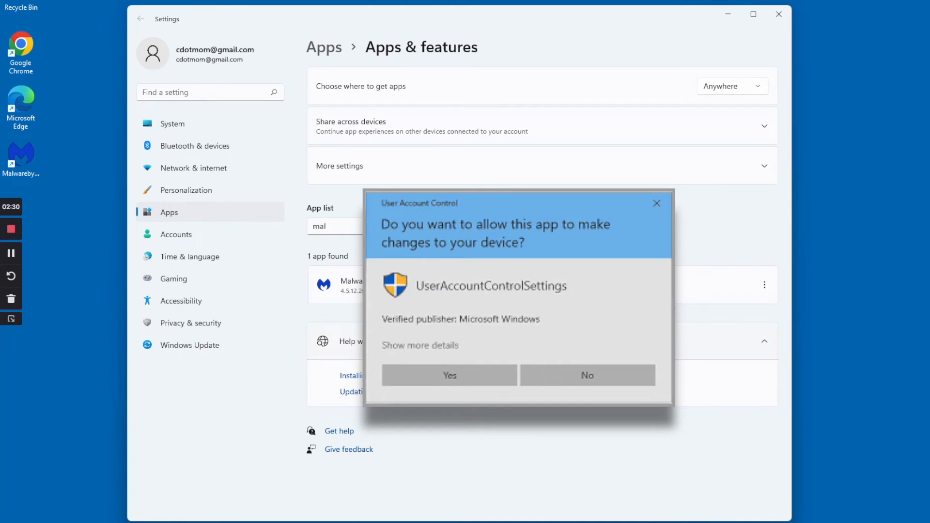
Approve the UAC prompt and run the Malwarebytes Setup uninstall to completion.
{"action": "left_click", "coordinate": [450, 376]}
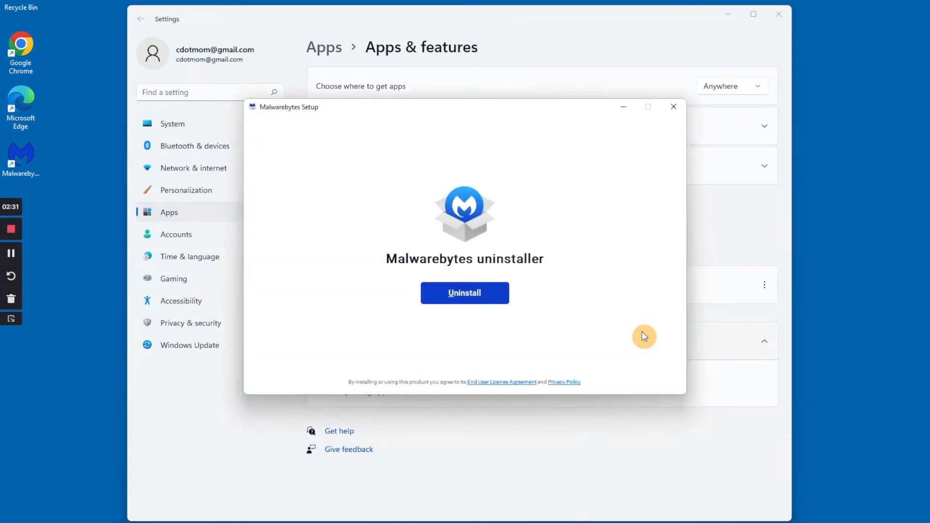
{"action": "left_click", "coordinate": [465, 292]}
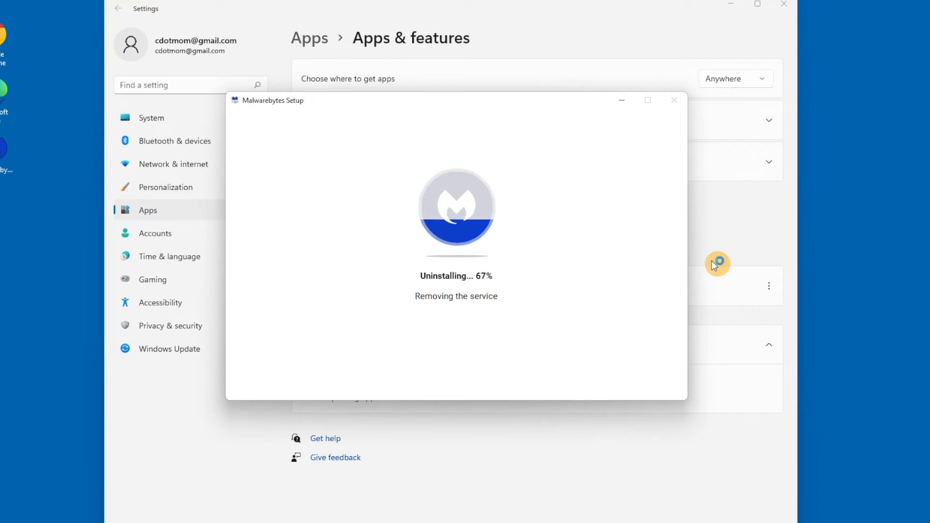
{"action": "mouse_move", "coordinate": [663, 157]}
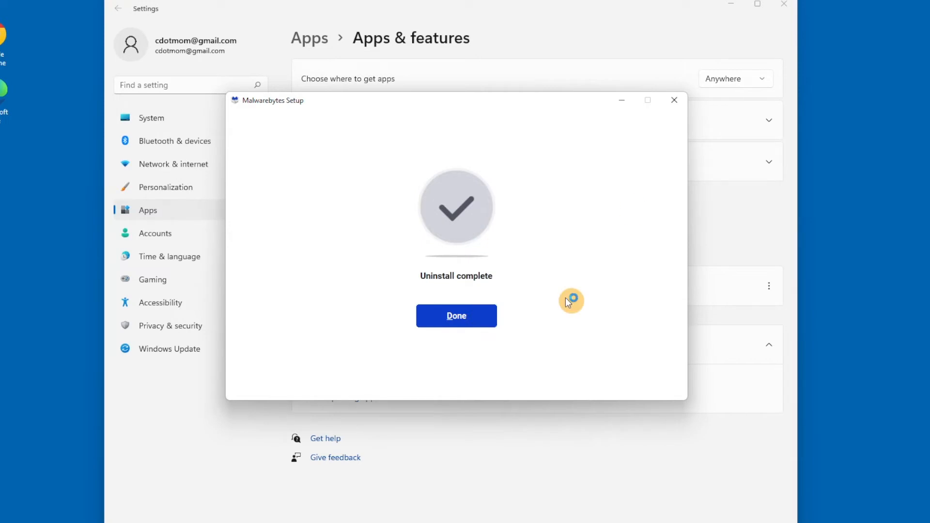
Dismiss the finished uninstaller, clear the app search, and close Settings.
{"action": "left_click", "coordinate": [456, 316]}
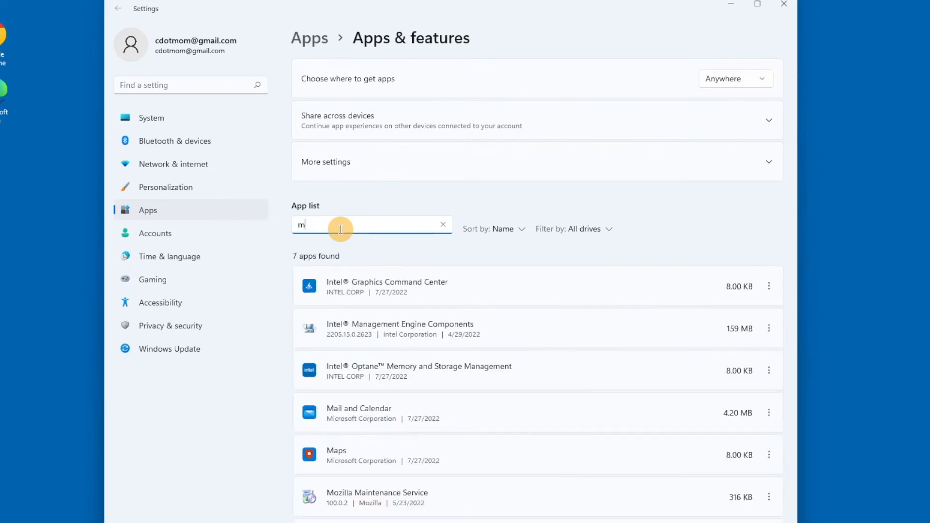
{"action": "left_click", "coordinate": [443, 225]}
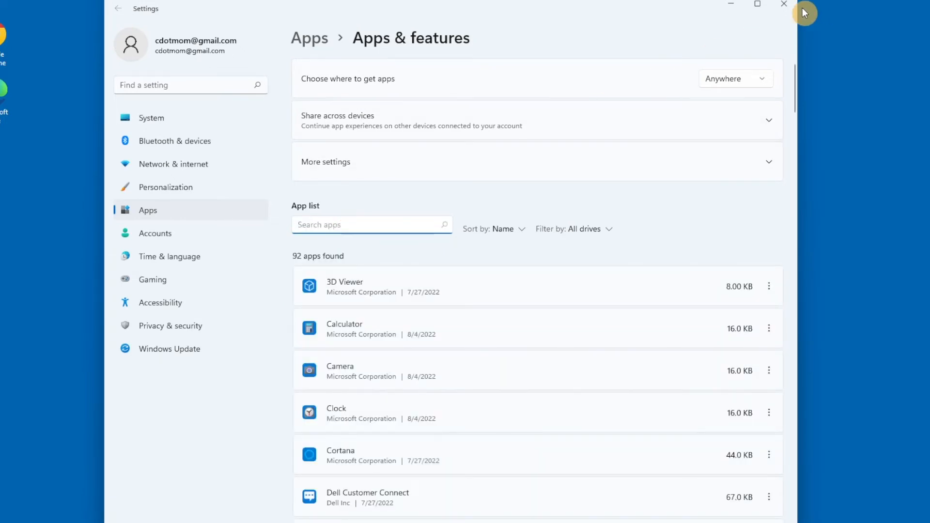
{"action": "left_click", "coordinate": [782, 4]}
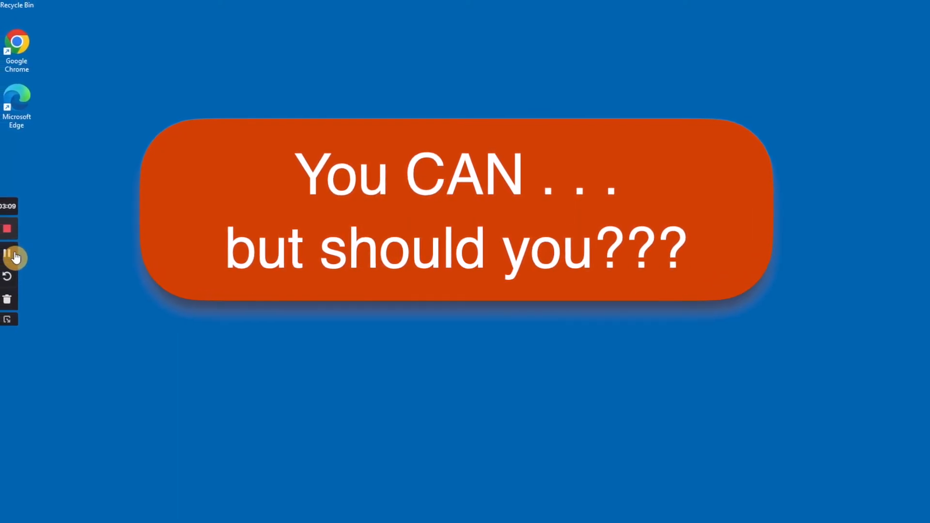